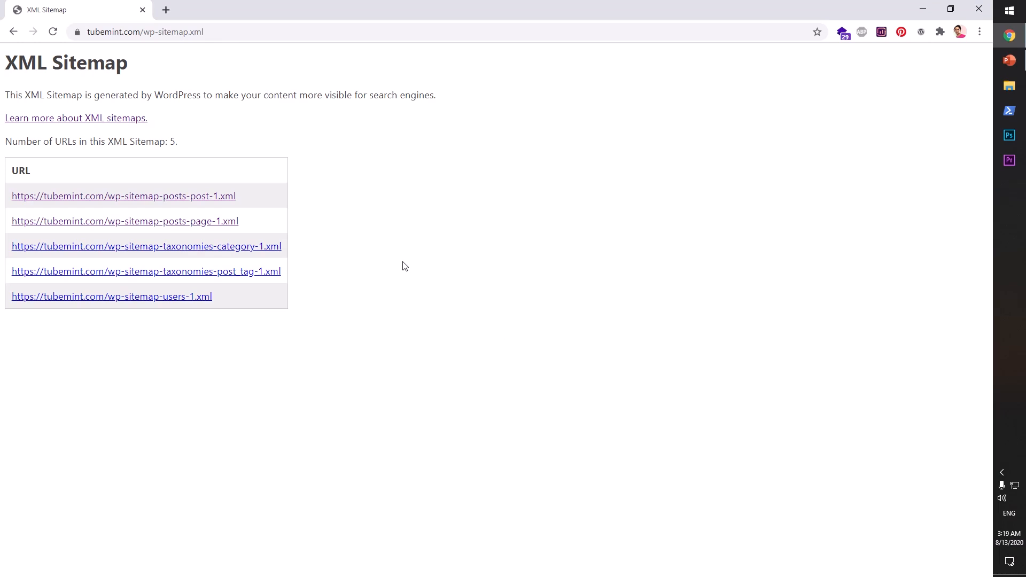
{"action": "mouse_move", "coordinate": [7, 52]}
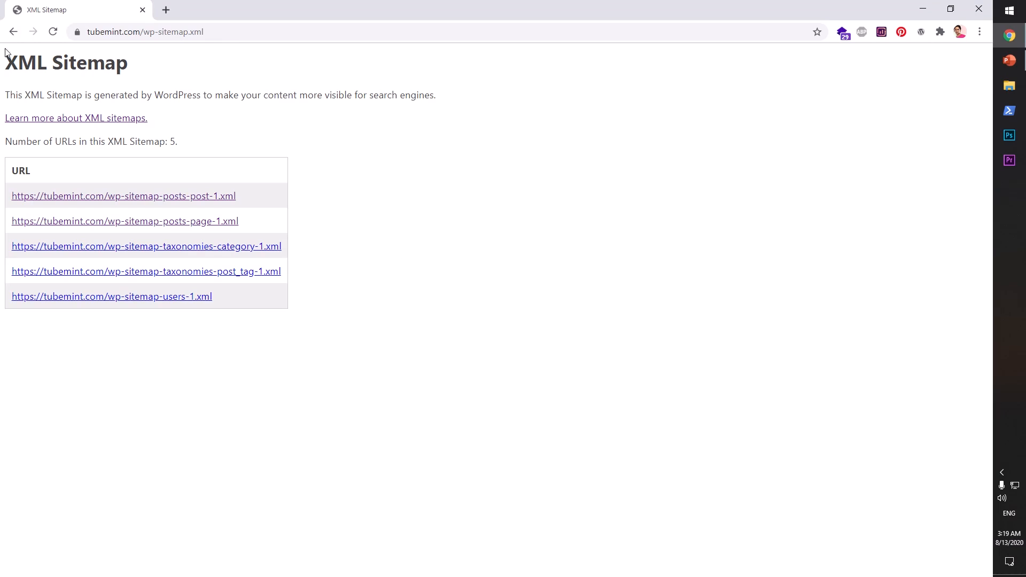
Highlight the sitemap heading and description text, then open wp-sitemap-posts-post-1.xml listing 159 posts
{"action": "left_click_drag", "start_coordinate": [5, 63], "coordinate": [90, 63]}
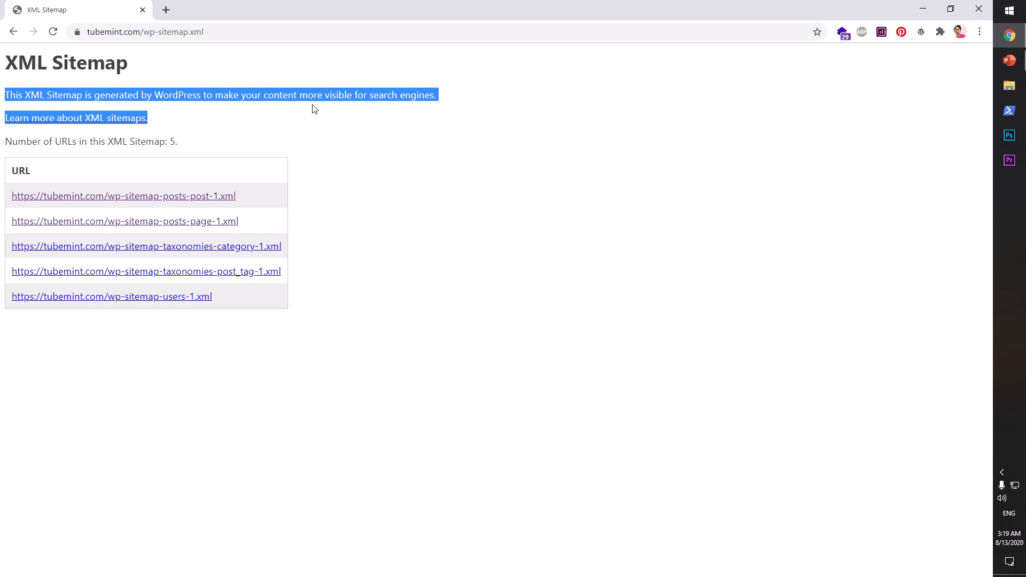
{"action": "mouse_move", "coordinate": [2, 89]}
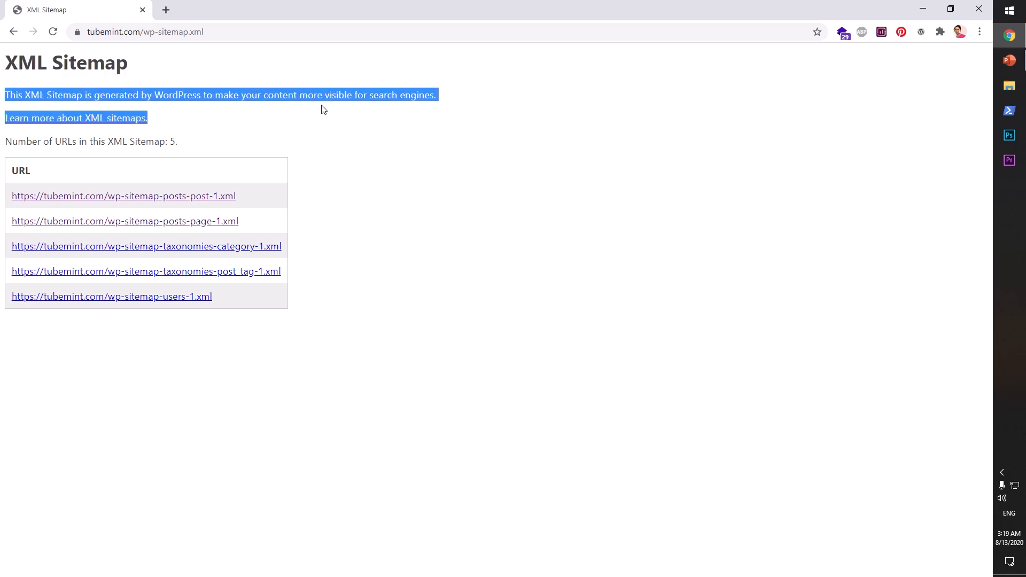
{"action": "mouse_move", "coordinate": [401, 110]}
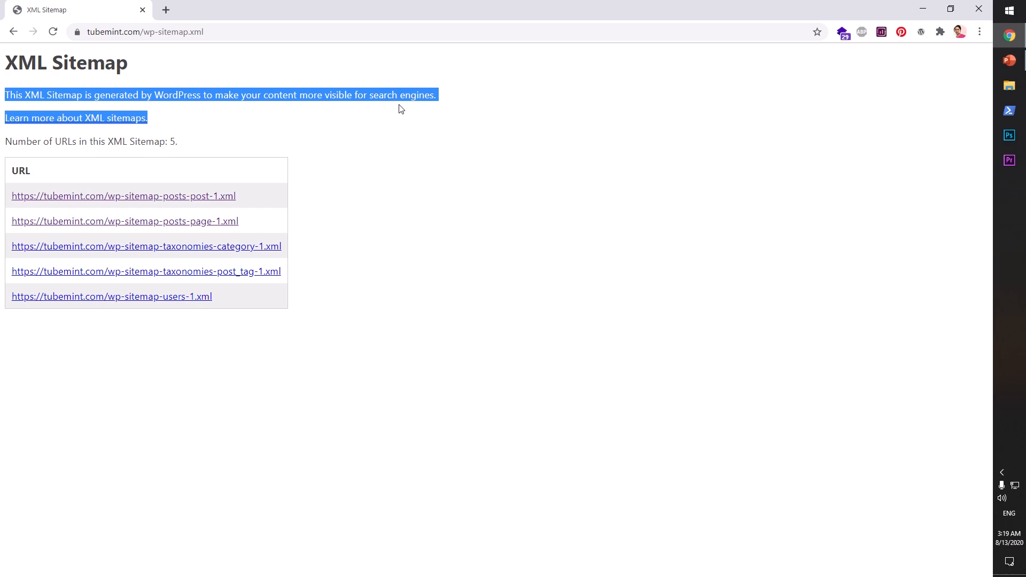
{"action": "left_click", "coordinate": [367, 193]}
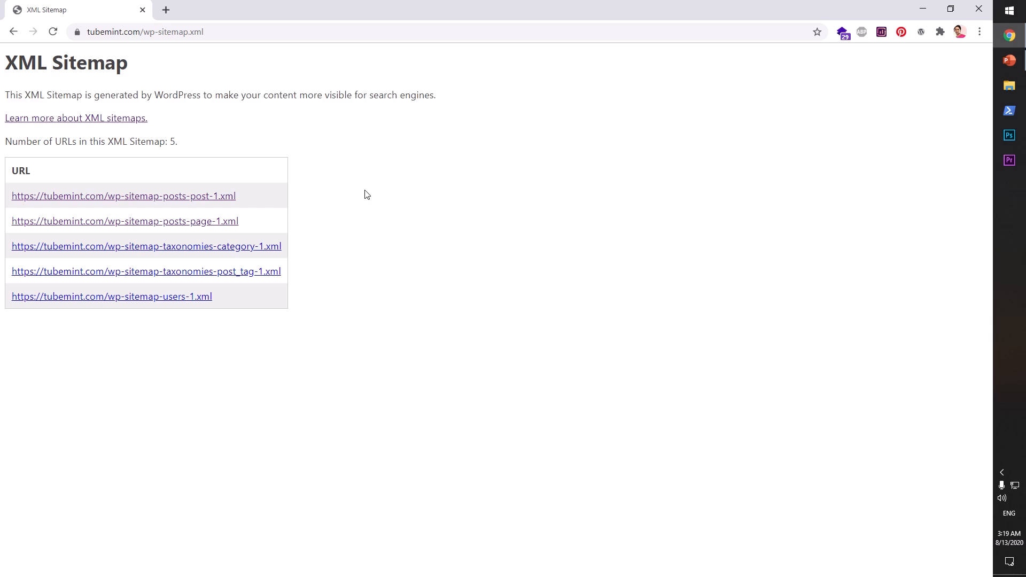
{"action": "mouse_move", "coordinate": [321, 190]}
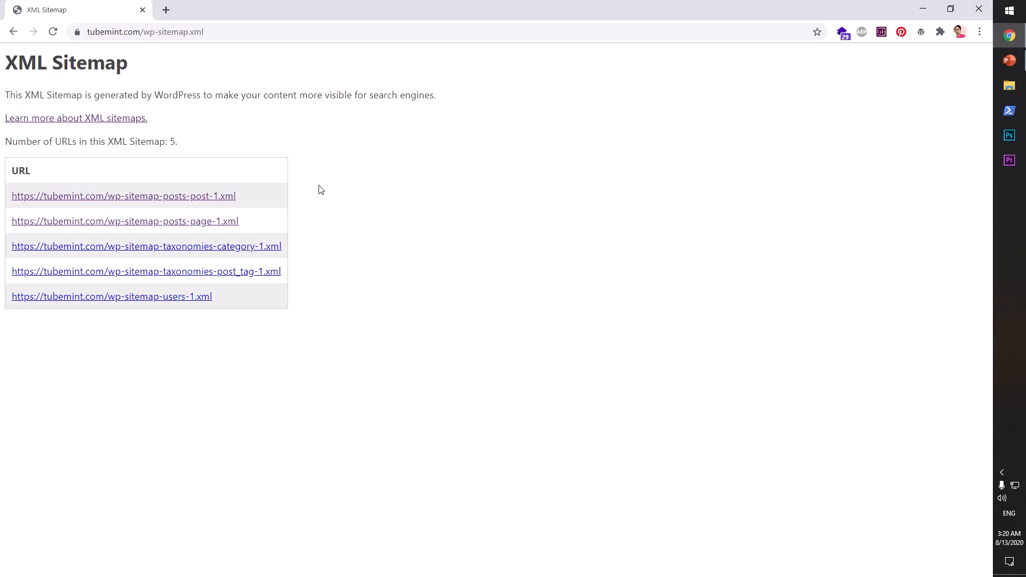
{"action": "left_click_drag", "start_coordinate": [5, 63], "coordinate": [87, 63]}
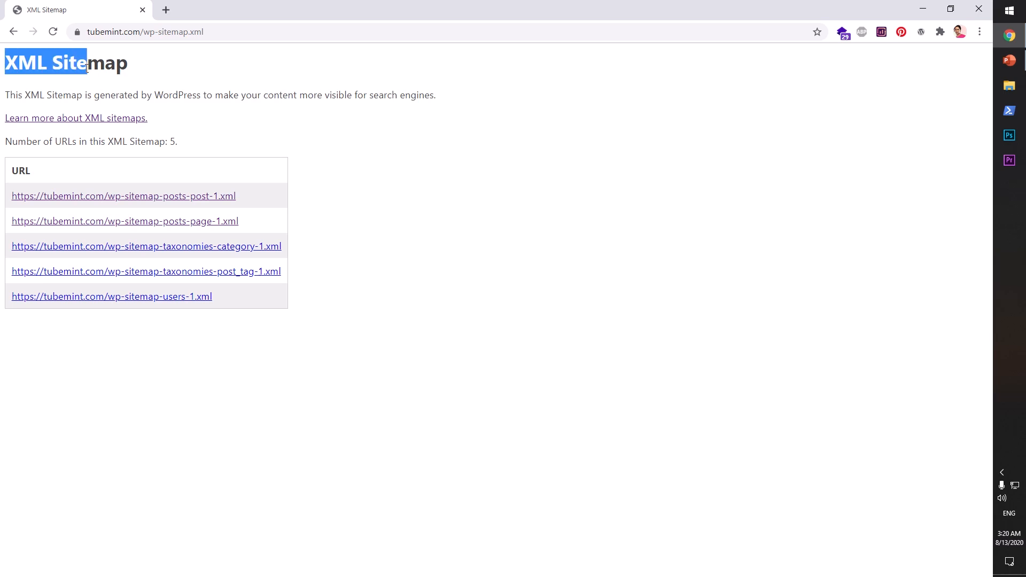
{"action": "left_click", "coordinate": [82, 96]}
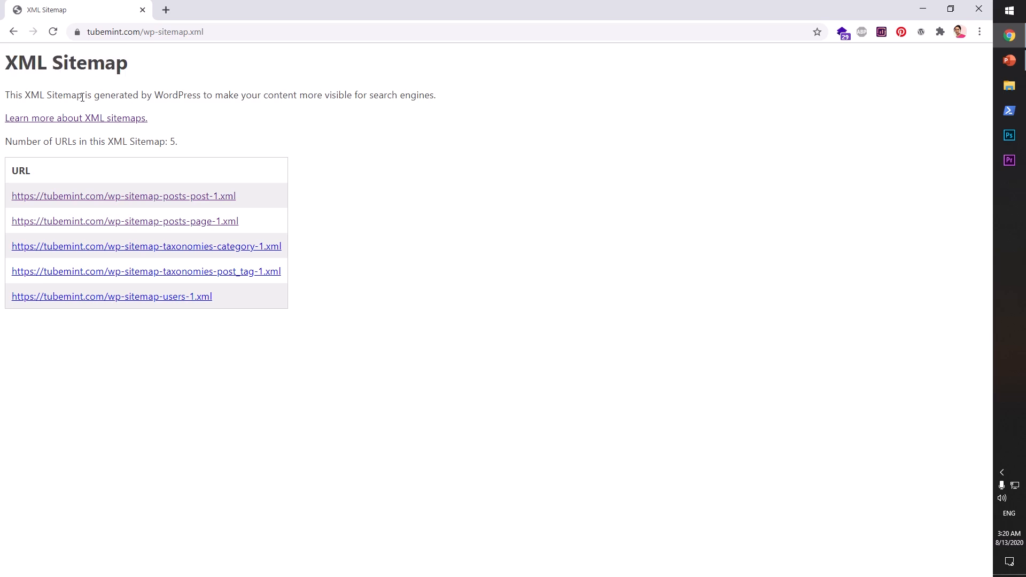
{"action": "left_click_drag", "start_coordinate": [5, 95], "coordinate": [91, 96]}
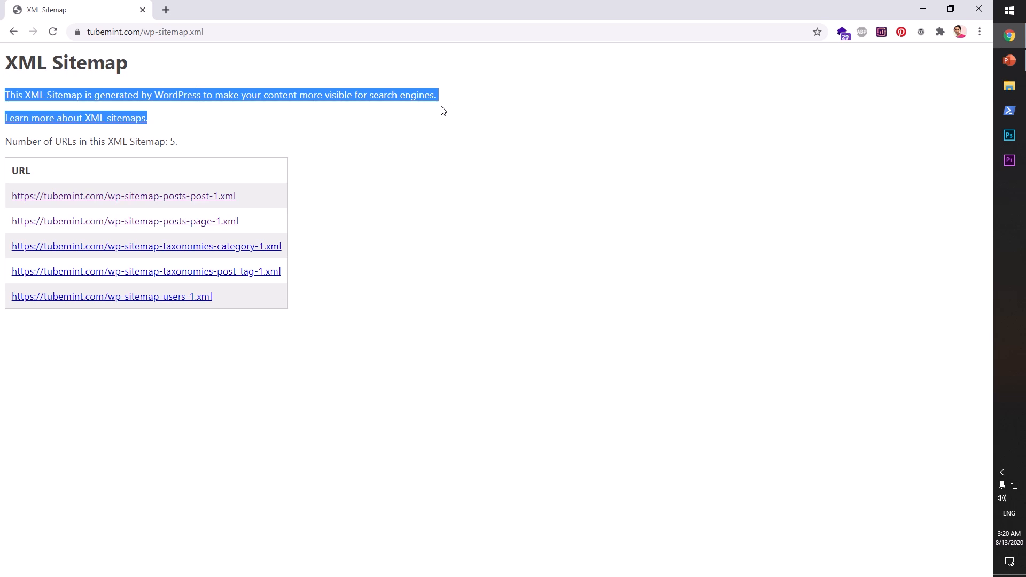
{"action": "left_click", "coordinate": [443, 111]}
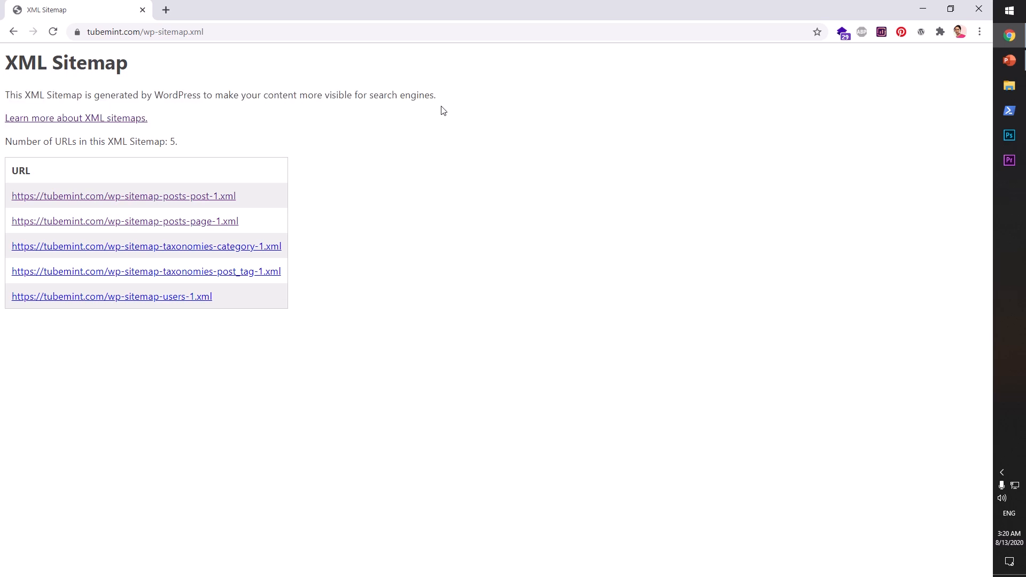
{"action": "mouse_move", "coordinate": [447, 111]}
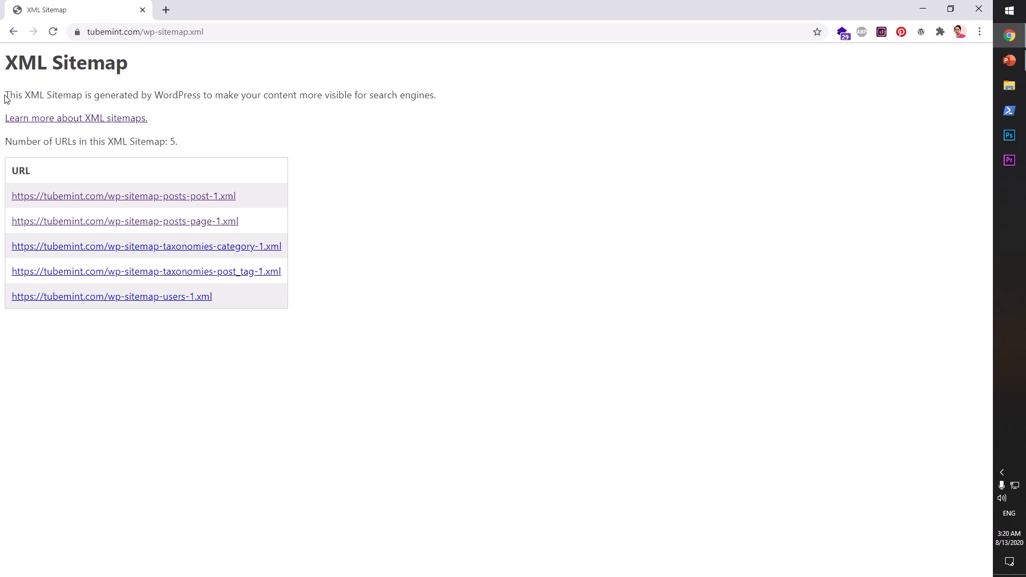
{"action": "left_click_drag", "start_coordinate": [3, 95], "coordinate": [148, 117]}
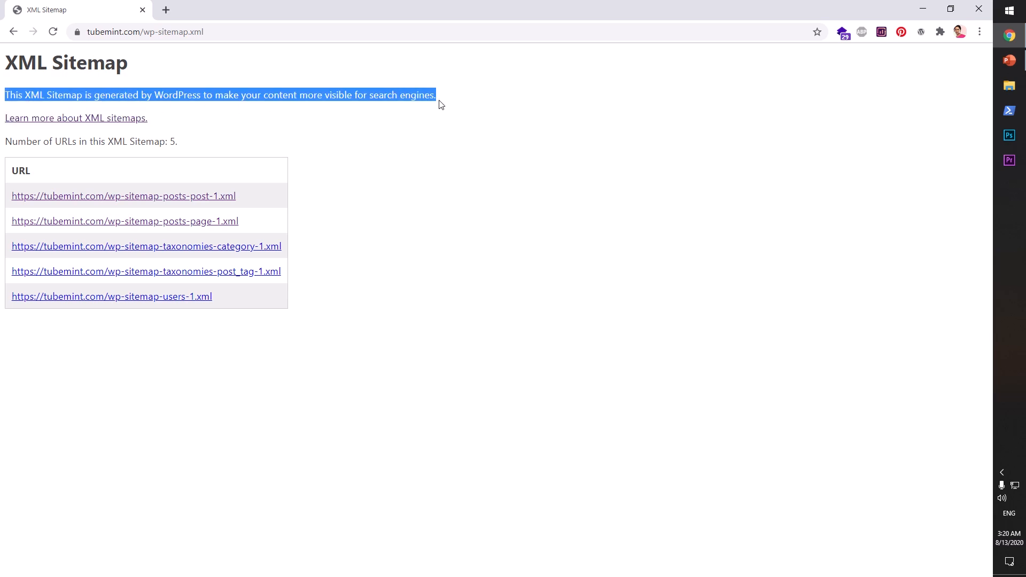
{"action": "left_click", "coordinate": [445, 158]}
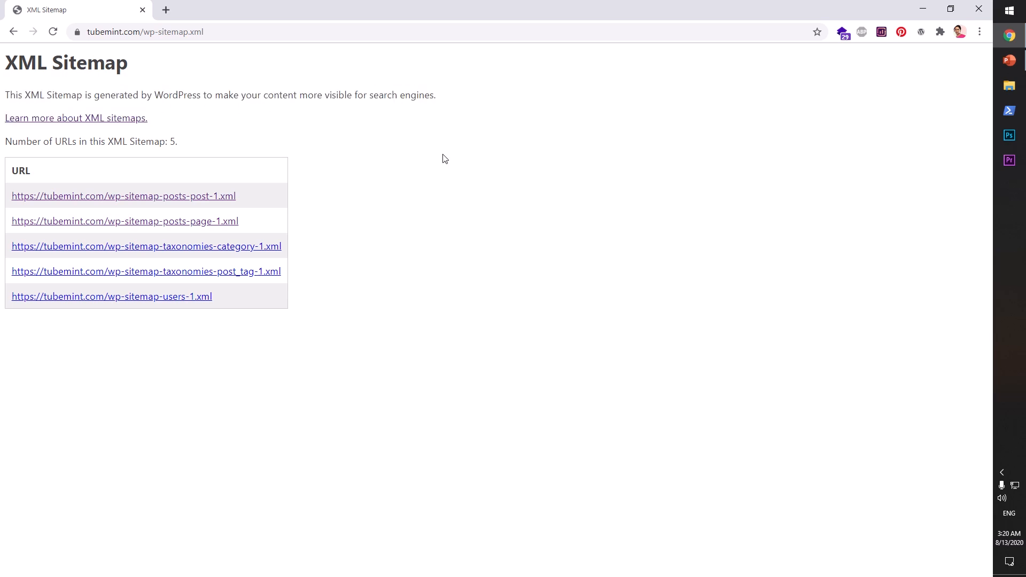
{"action": "mouse_move", "coordinate": [278, 144]}
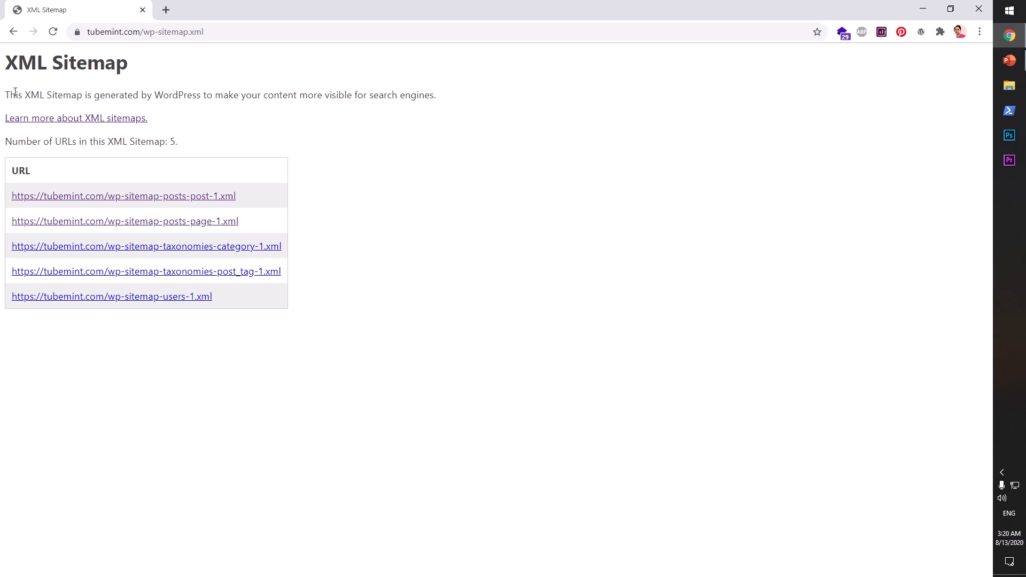
{"action": "mouse_move", "coordinate": [73, 207]}
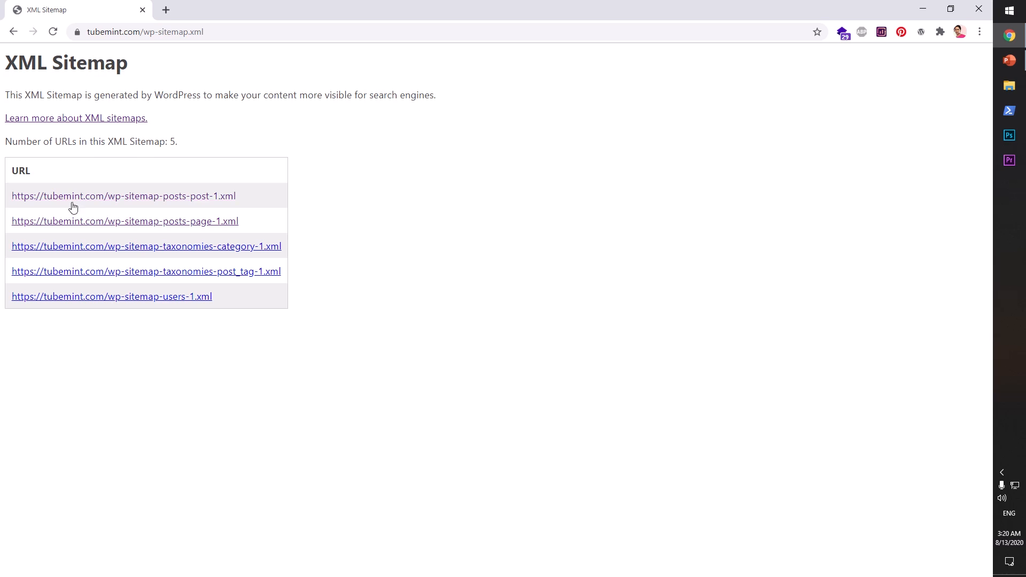
{"action": "mouse_move", "coordinate": [204, 204]}
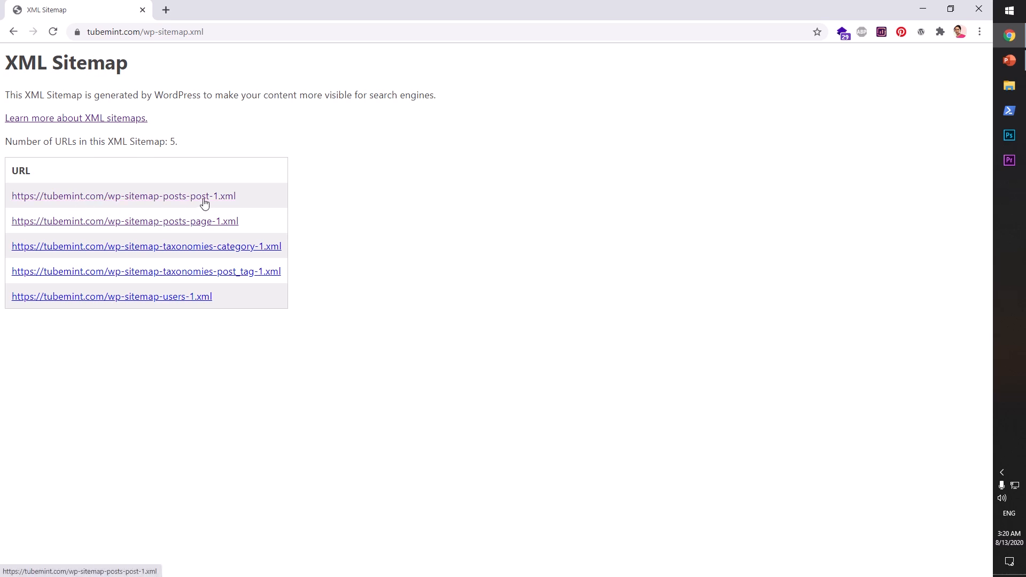
{"action": "mouse_move", "coordinate": [212, 237]}
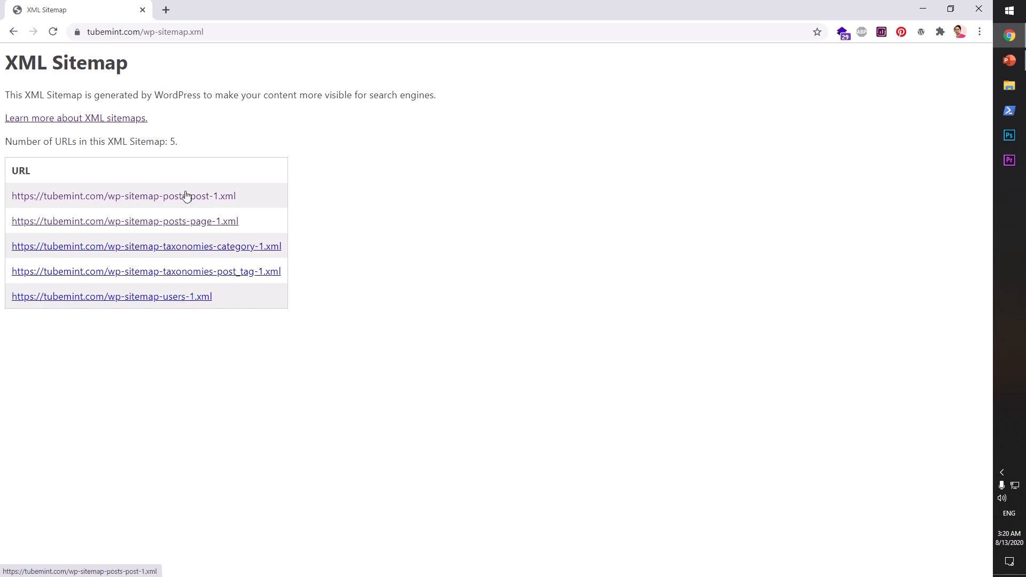
{"action": "left_click", "coordinate": [123, 196]}
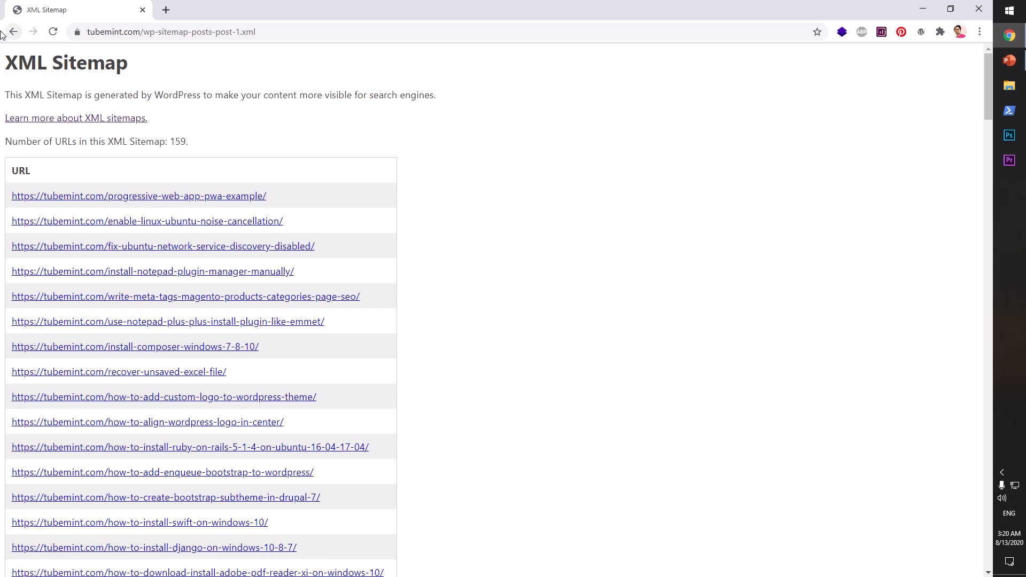
Go back from the posts sub-sitemap to wp-sitemap.xml with its five sub-sitemap links
{"action": "left_click", "coordinate": [17, 32]}
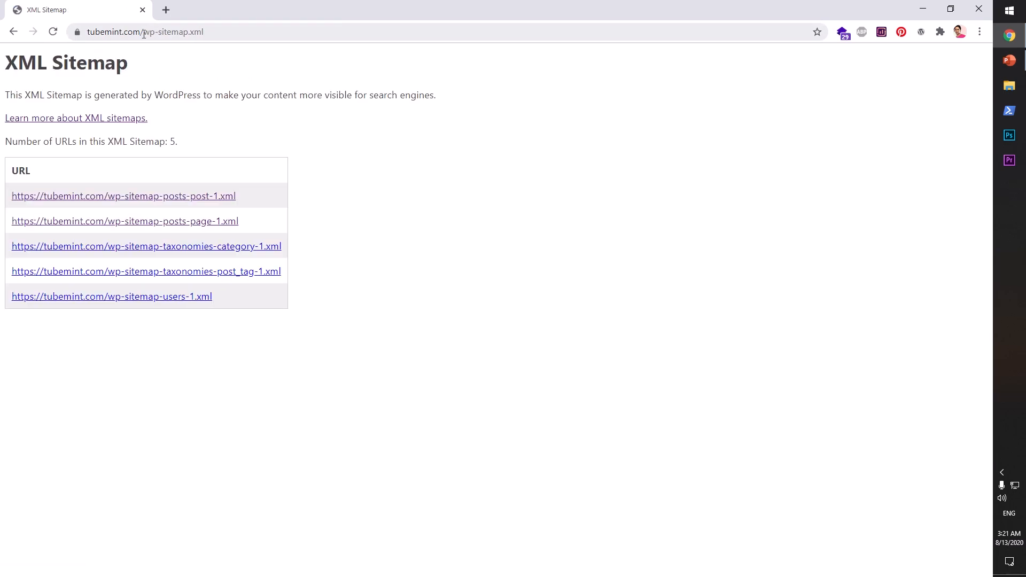
{"action": "mouse_move", "coordinate": [122, 261]}
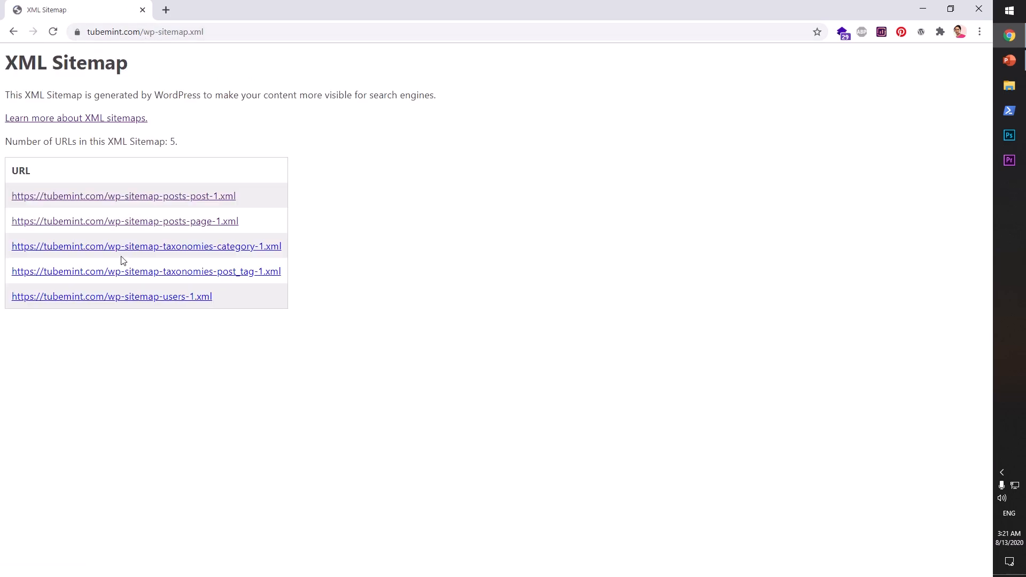